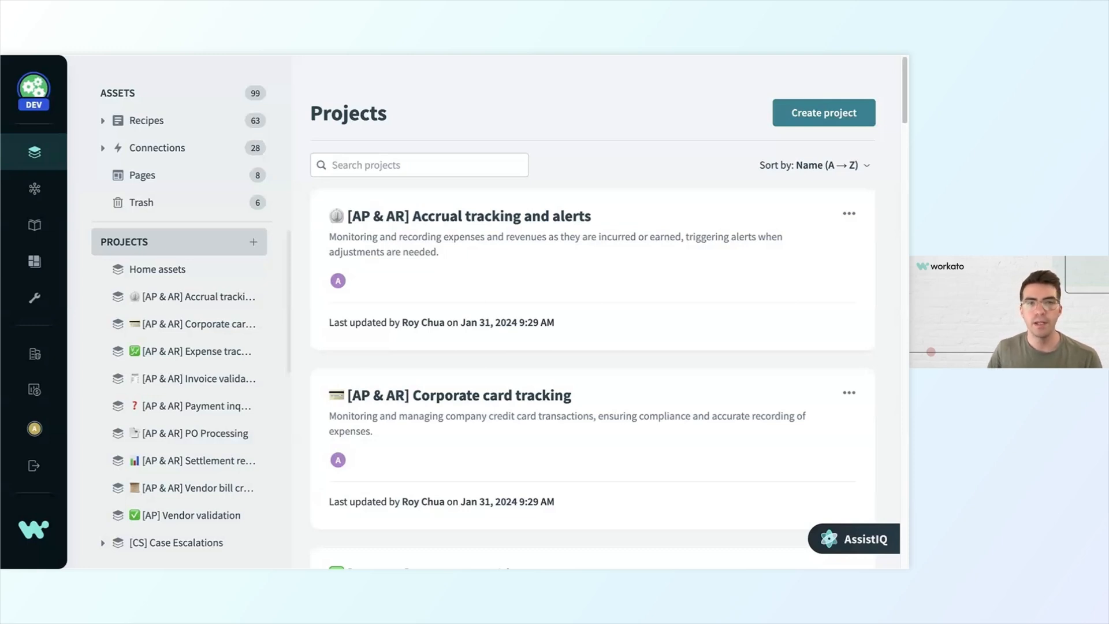
mouse_move(860, 316)
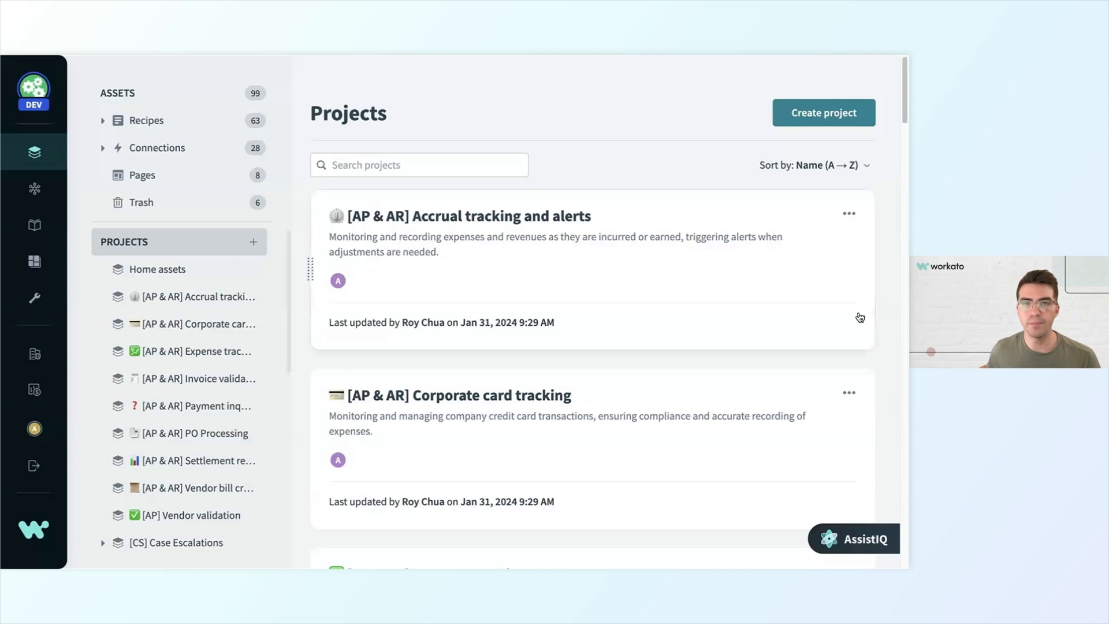
mouse_move(830, 301)
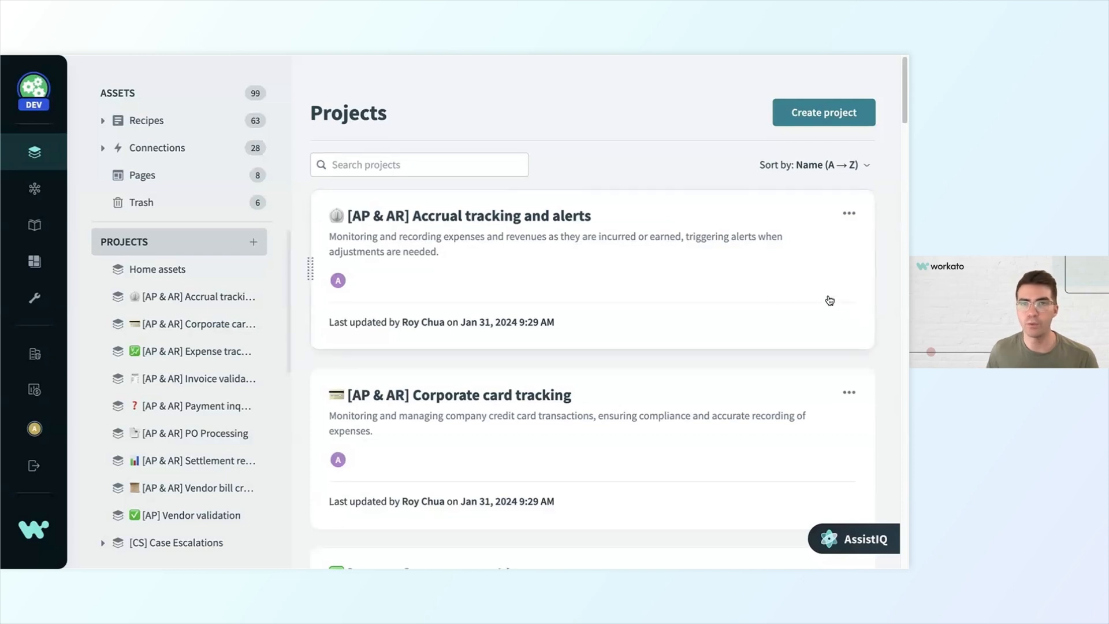
Expand the left navigation to list the main workspace sections of IDEA Lifestyle Finance
scroll(down, 3)
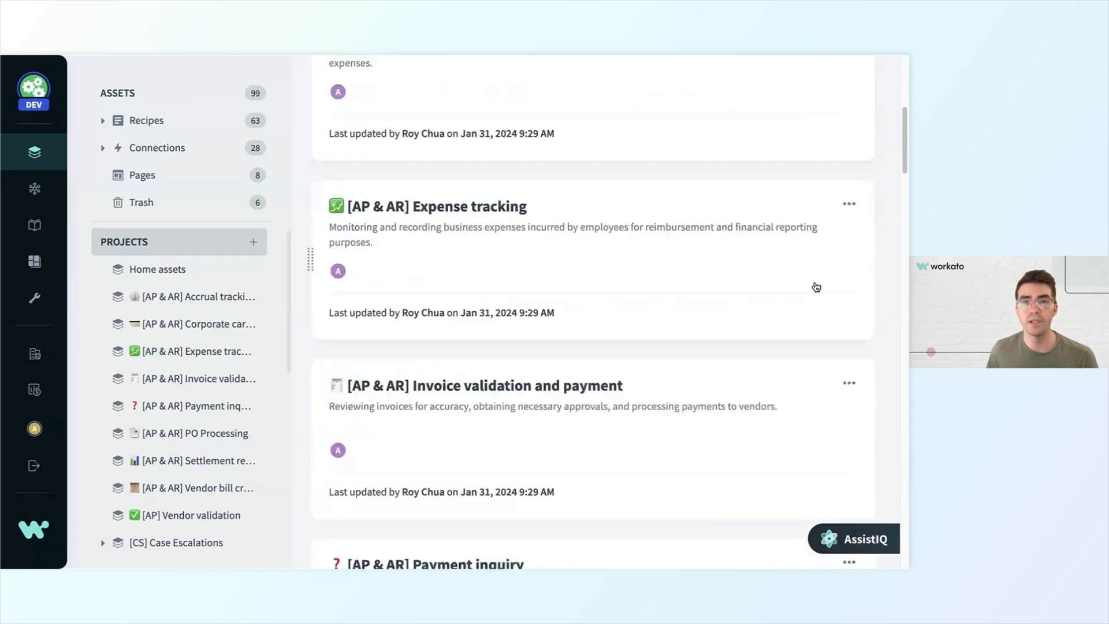
scroll(down, 3)
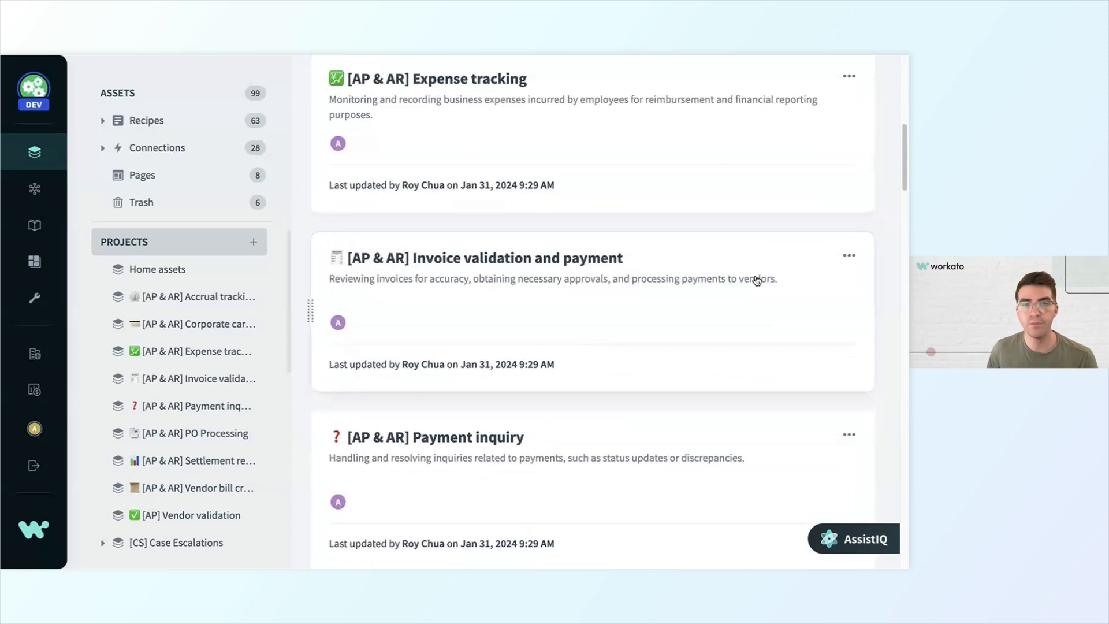
mouse_move(750, 278)
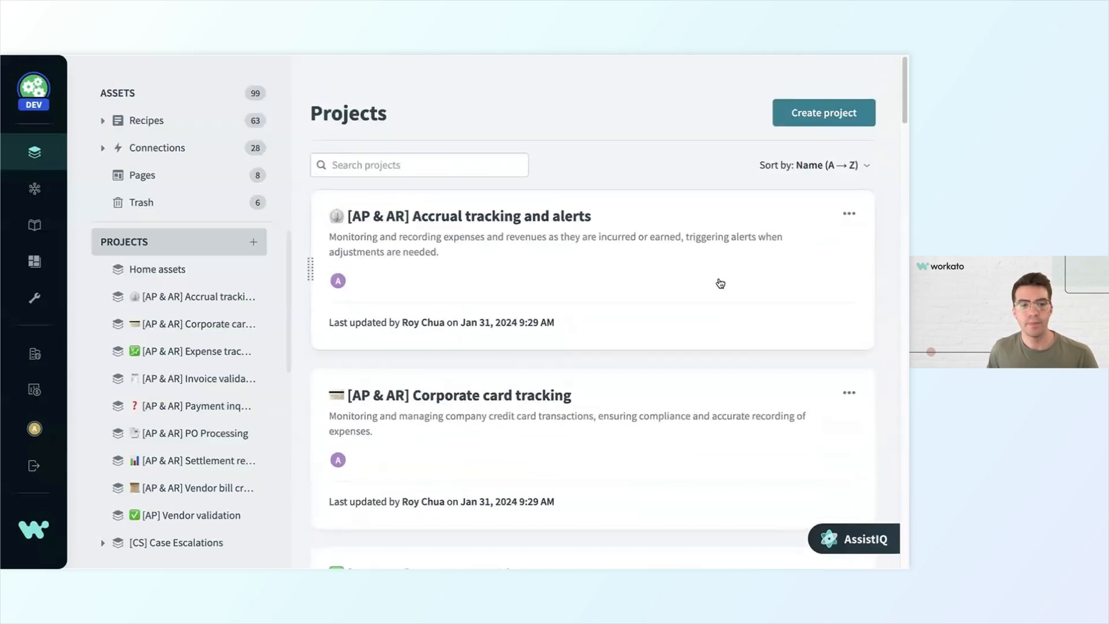
mouse_move(490, 201)
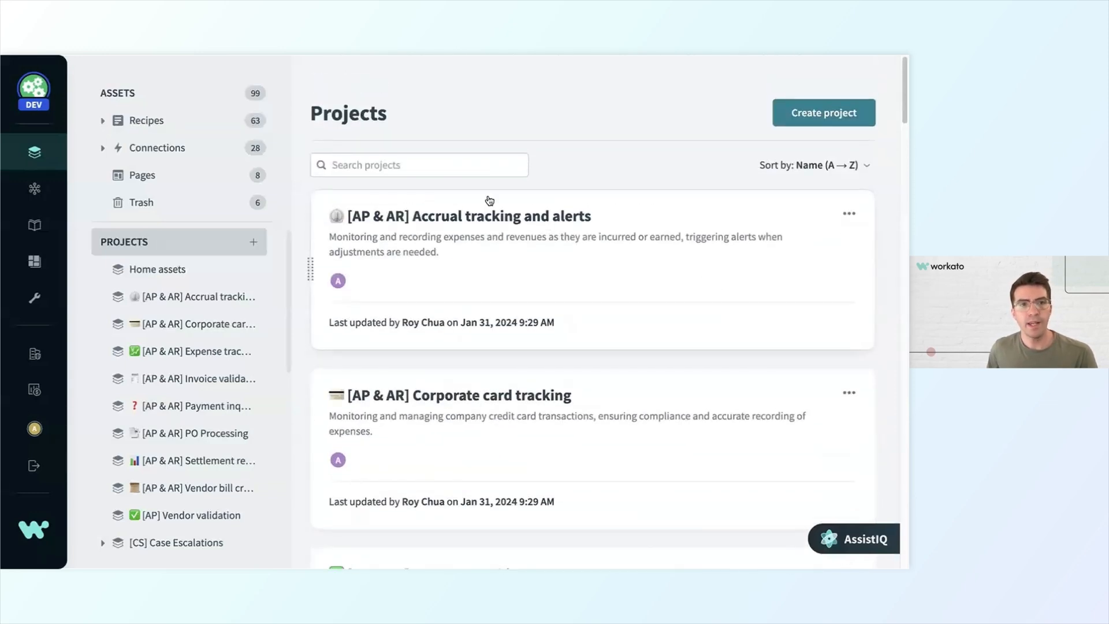
click(32, 90)
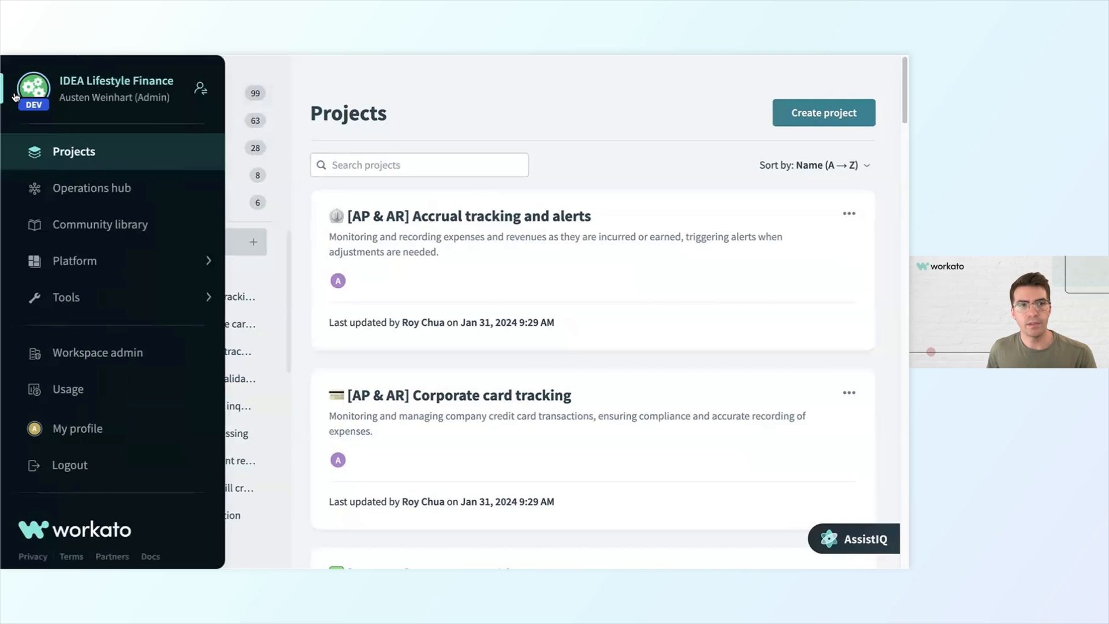
mouse_move(81, 90)
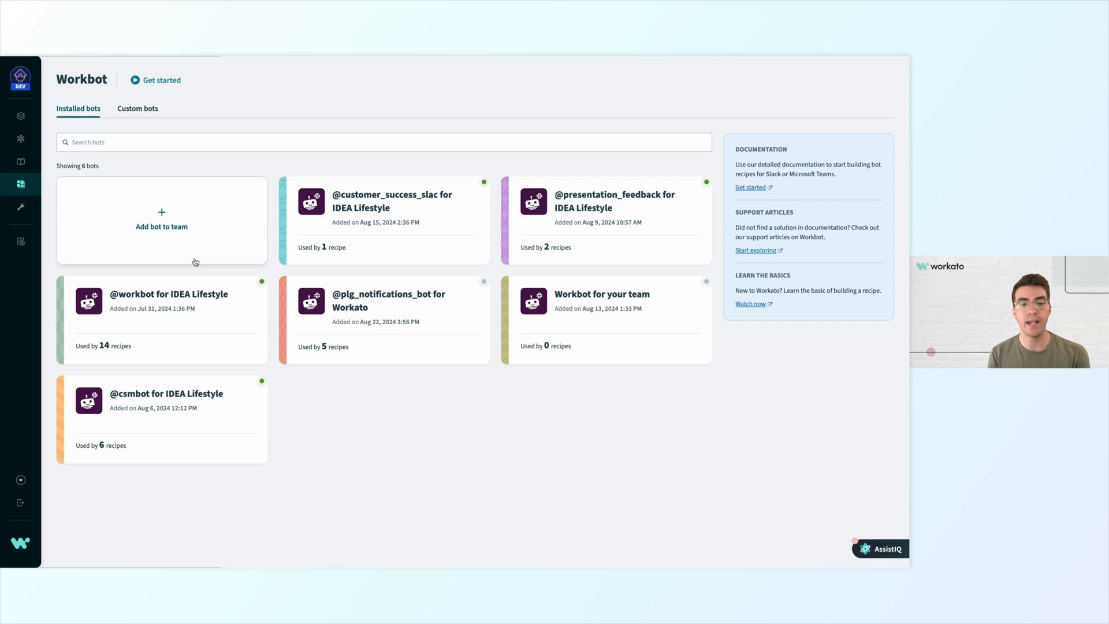
View the Insights dashboards, then bring the workspace navigation back up
click(21, 184)
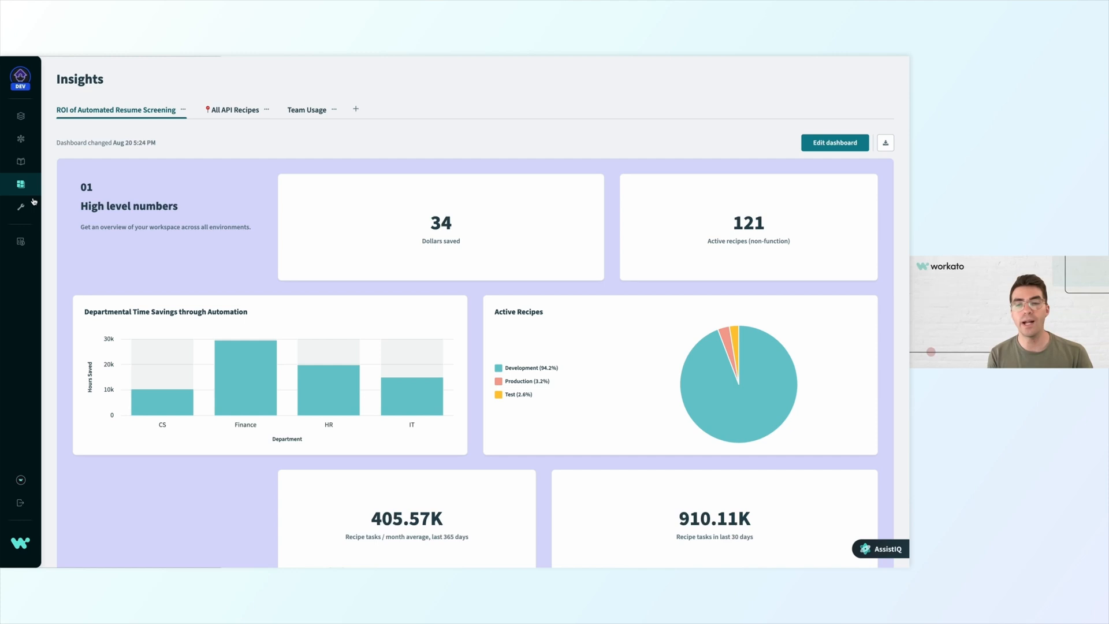
click(21, 76)
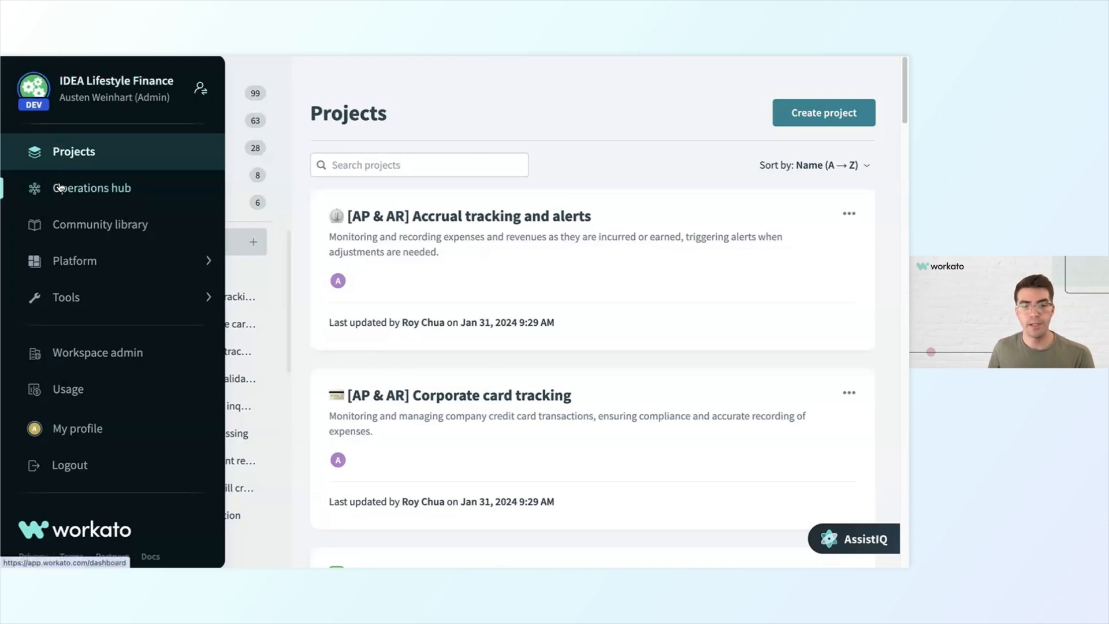
Review the Operations hub dashboard of job counts and recent recipe results
click(32, 88)
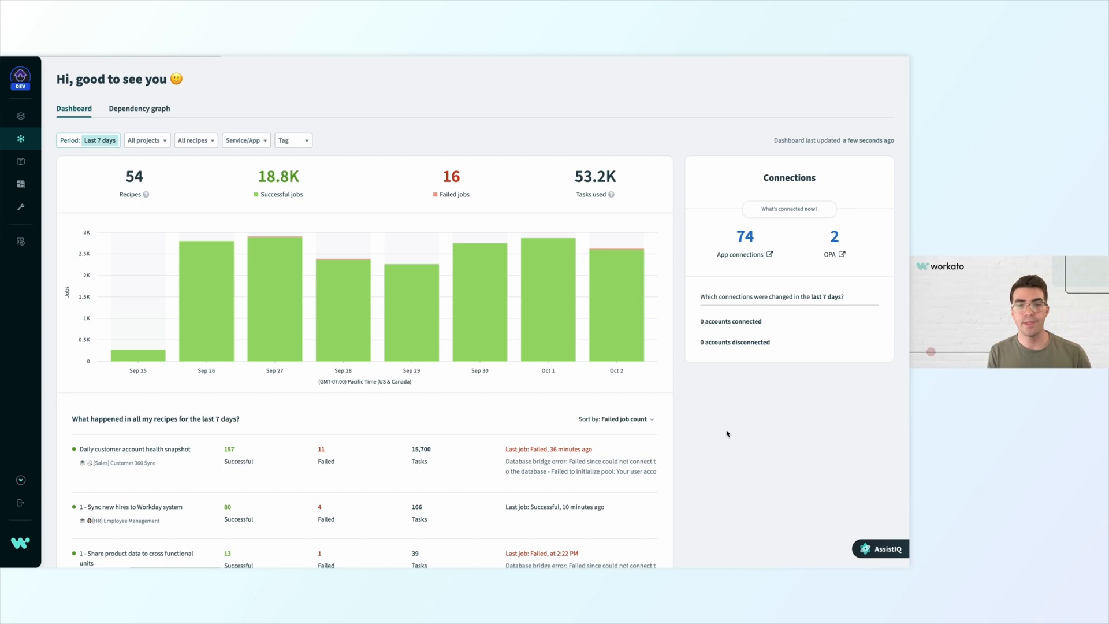
scroll(down, 3)
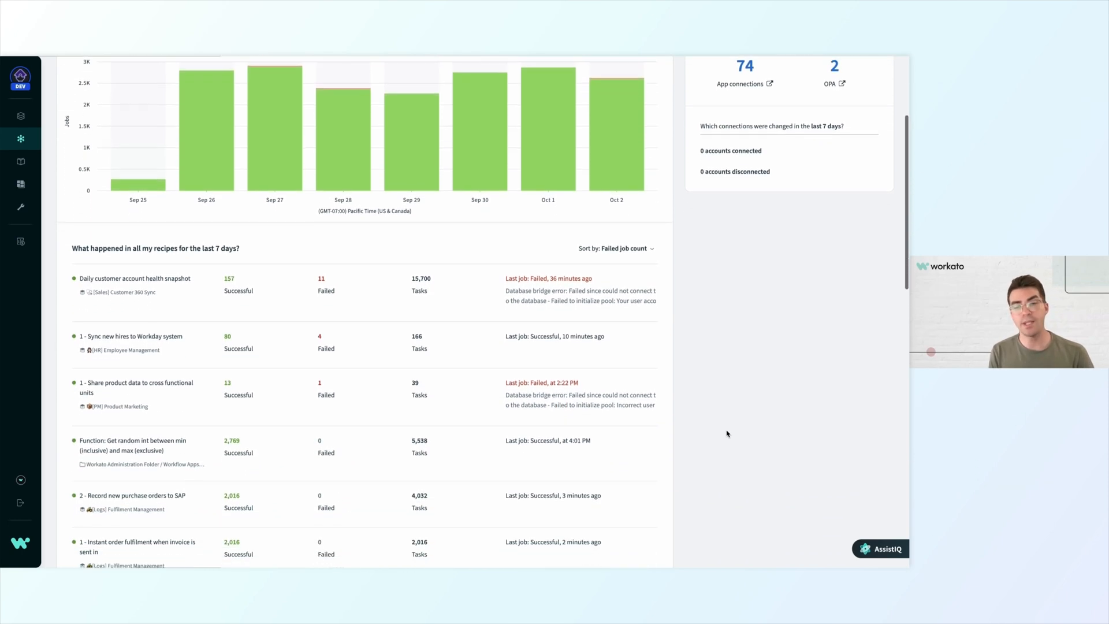
scroll(up, 3)
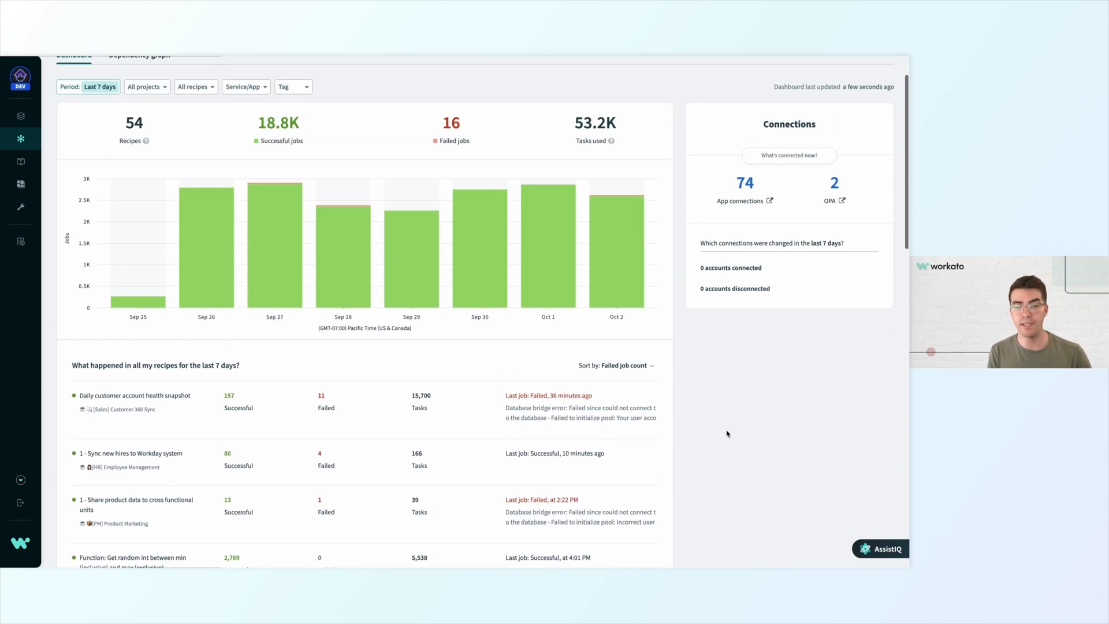
scroll(up, 3)
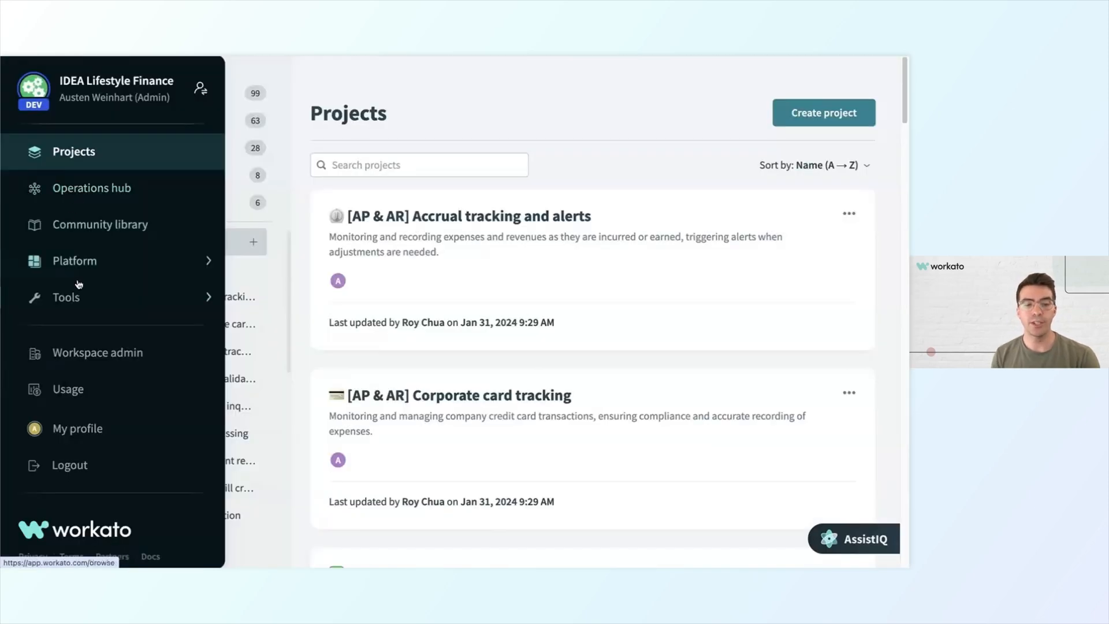
Go to the Community library listing recipe categories and popular apps
click(64, 297)
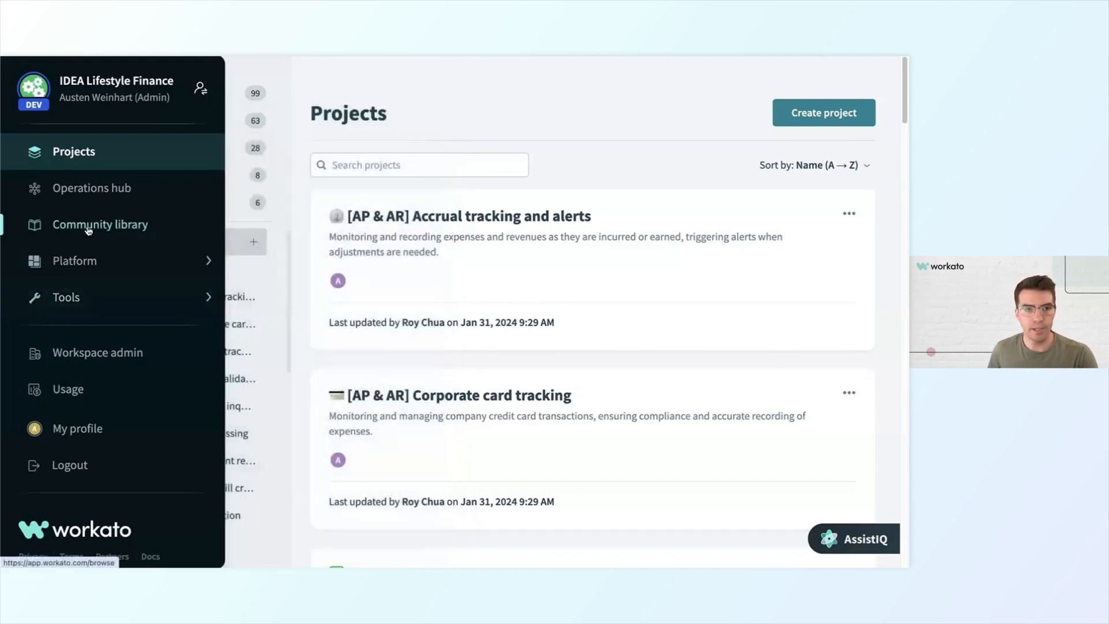
click(99, 224)
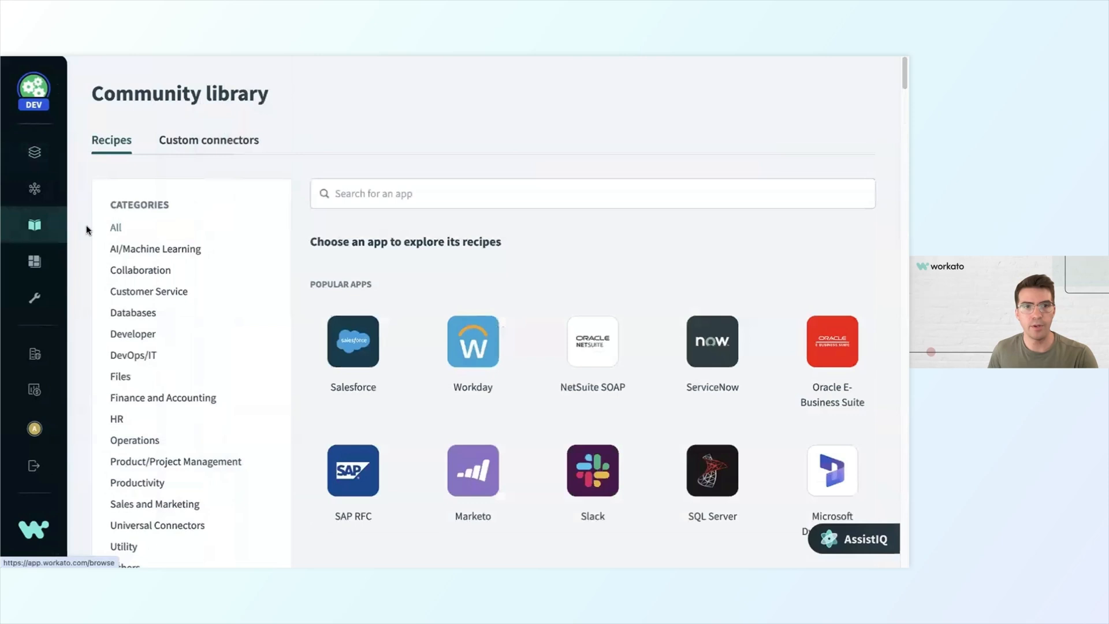
mouse_move(401, 158)
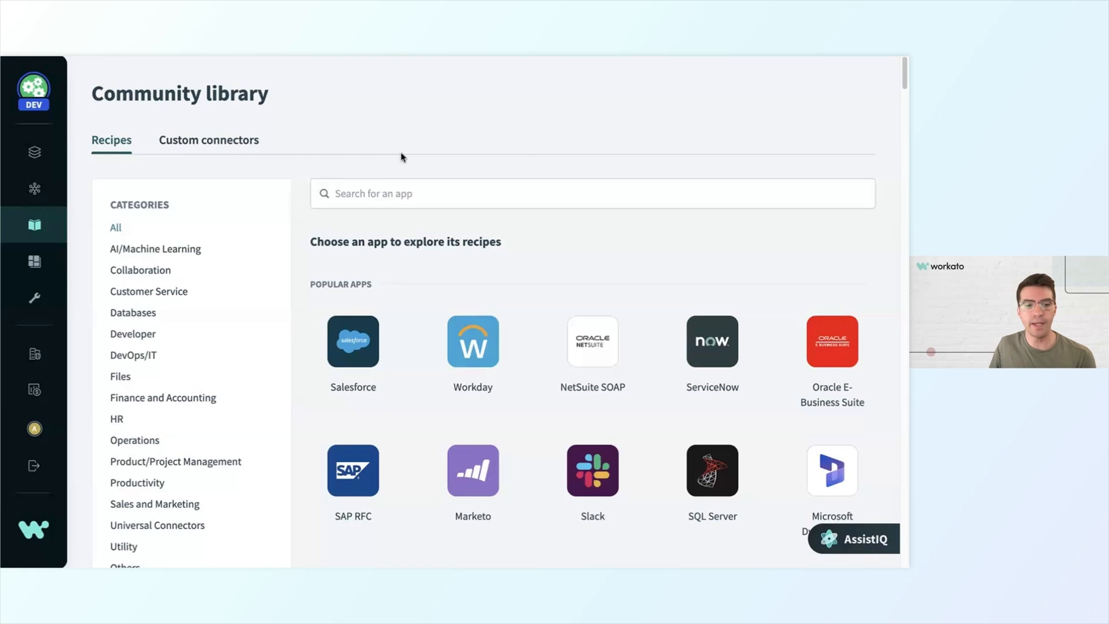
mouse_move(471, 240)
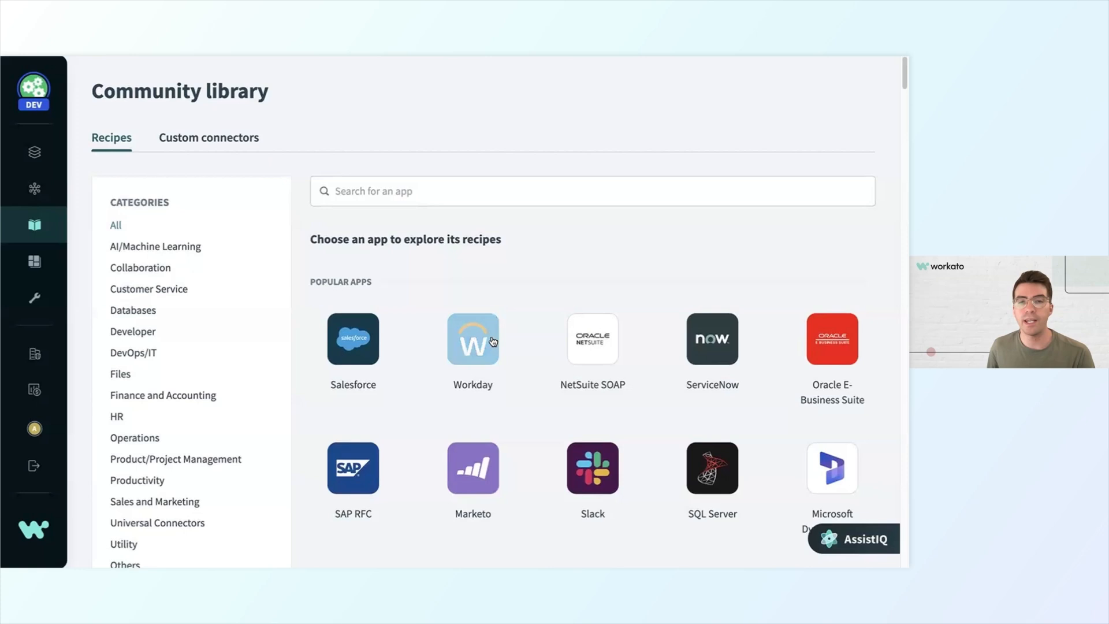
Filter the Community library to Workday recipes and accelerators via the Workday tile
click(473, 339)
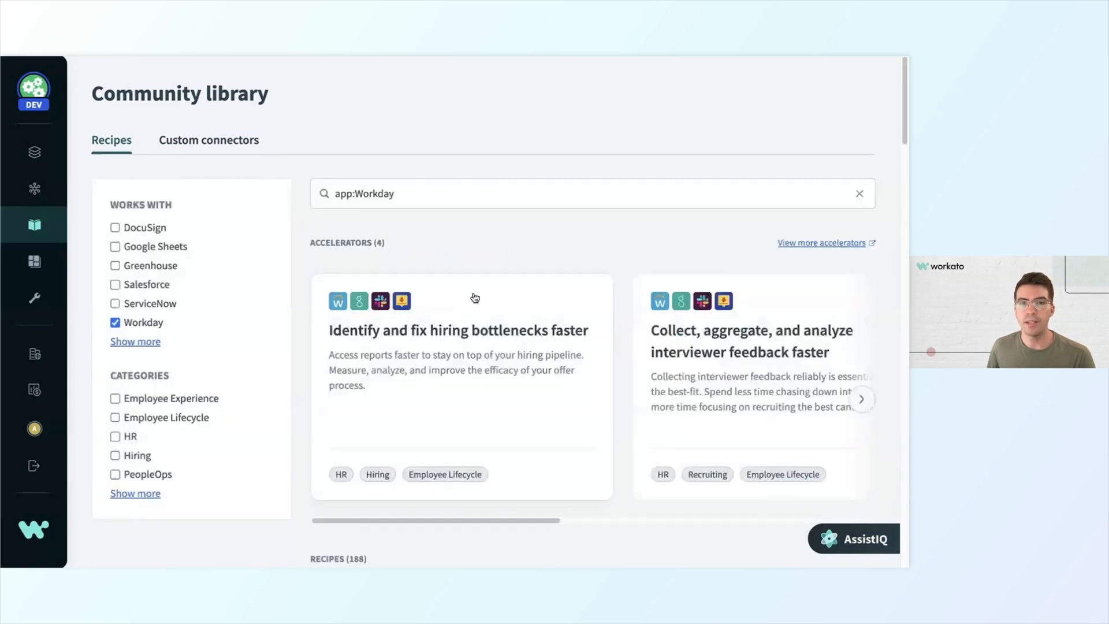
Open the recipe 'Onboarding - create user entry and assign to groups' from the Recipes list
scroll(down, 3)
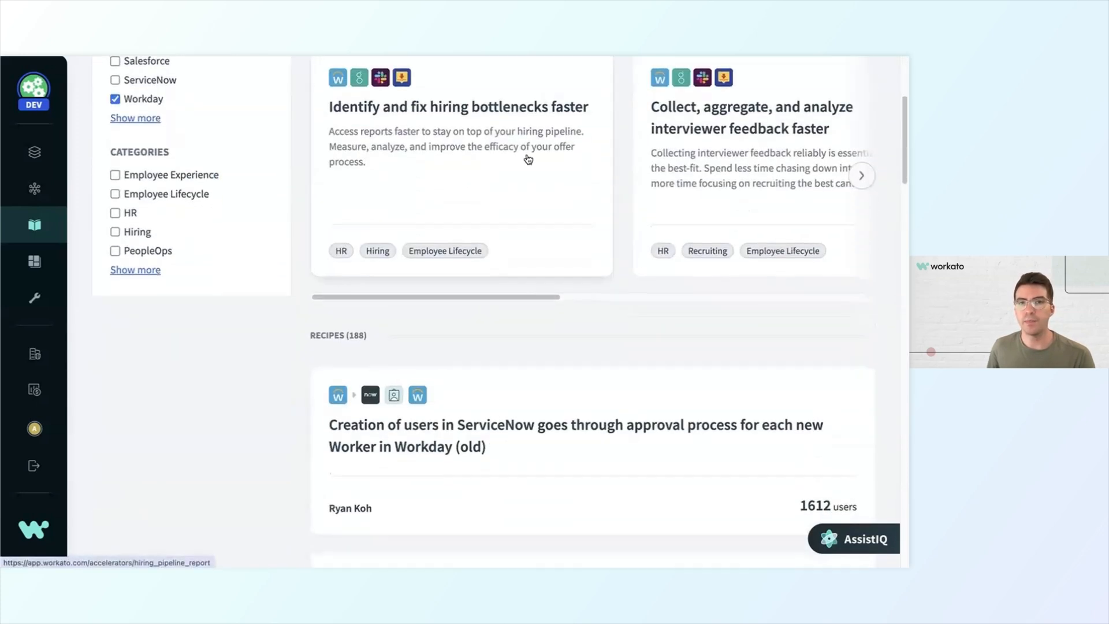
scroll(down, 3)
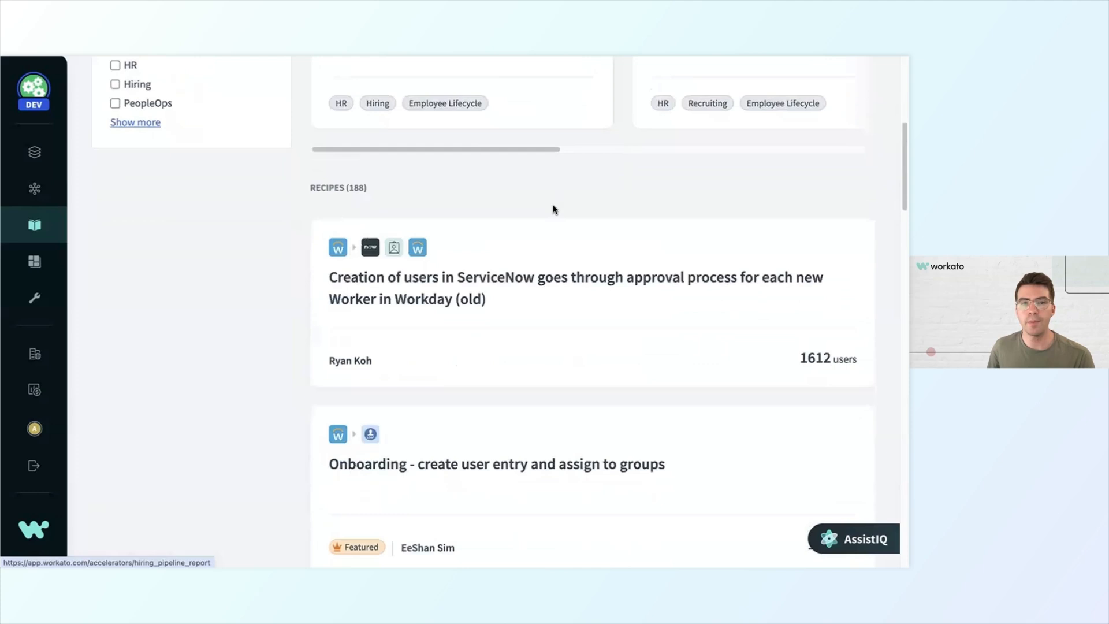
scroll(down, 3)
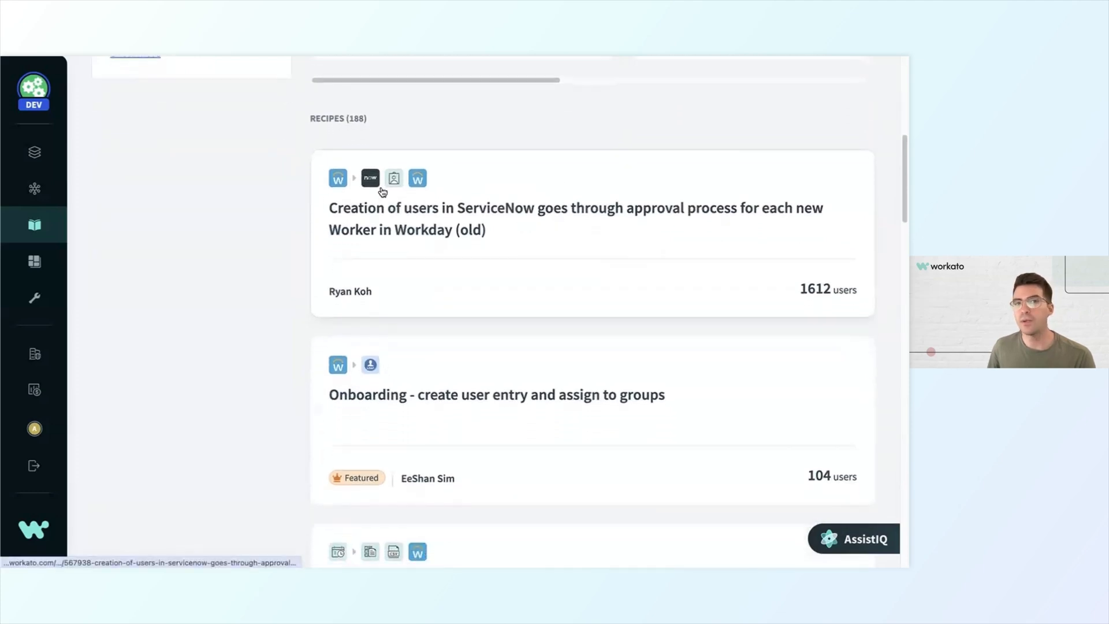
scroll(down, 3)
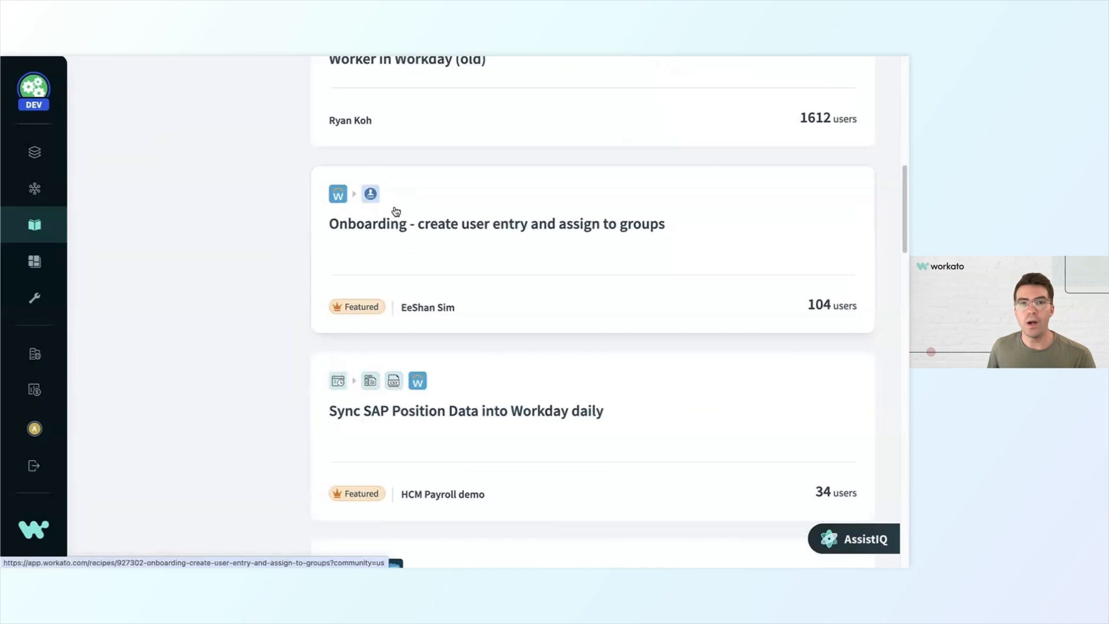
click(495, 223)
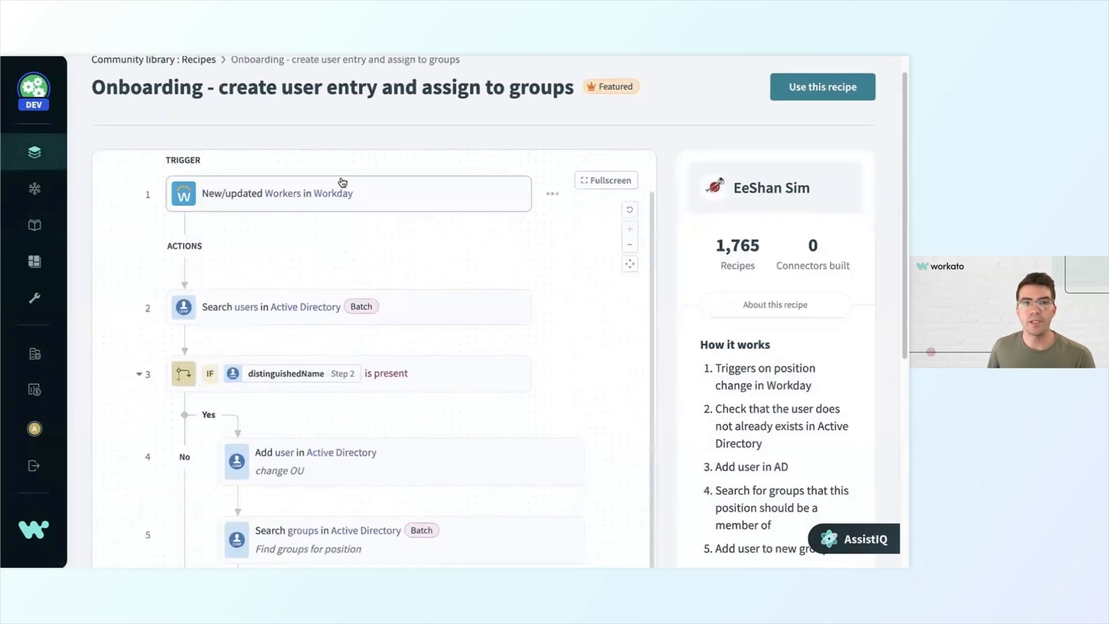
scroll(down, 3)
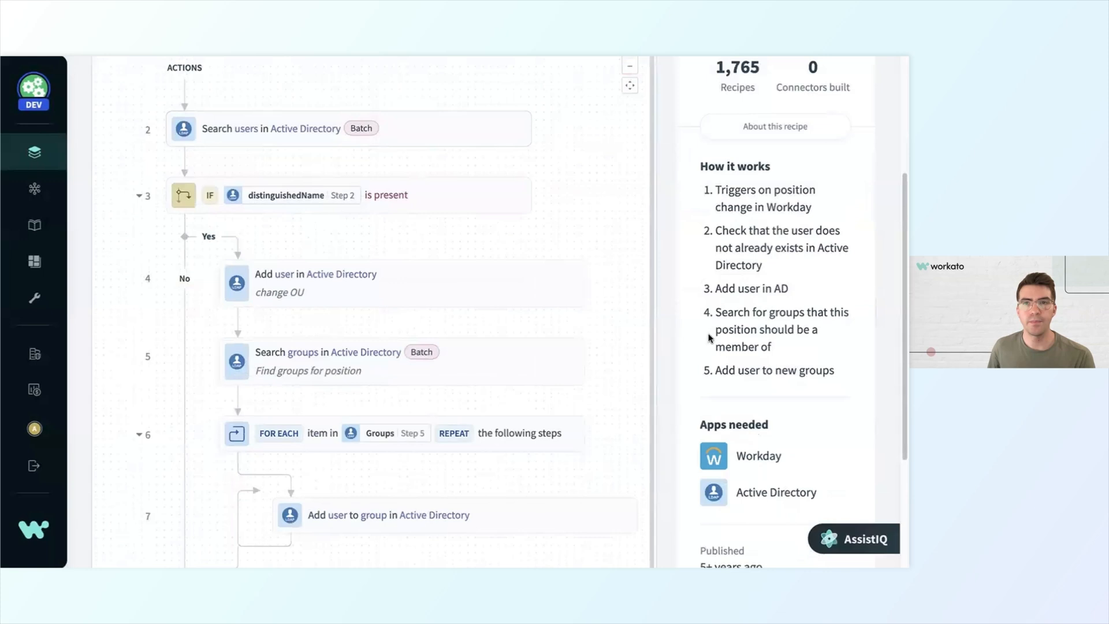
scroll(up, 3)
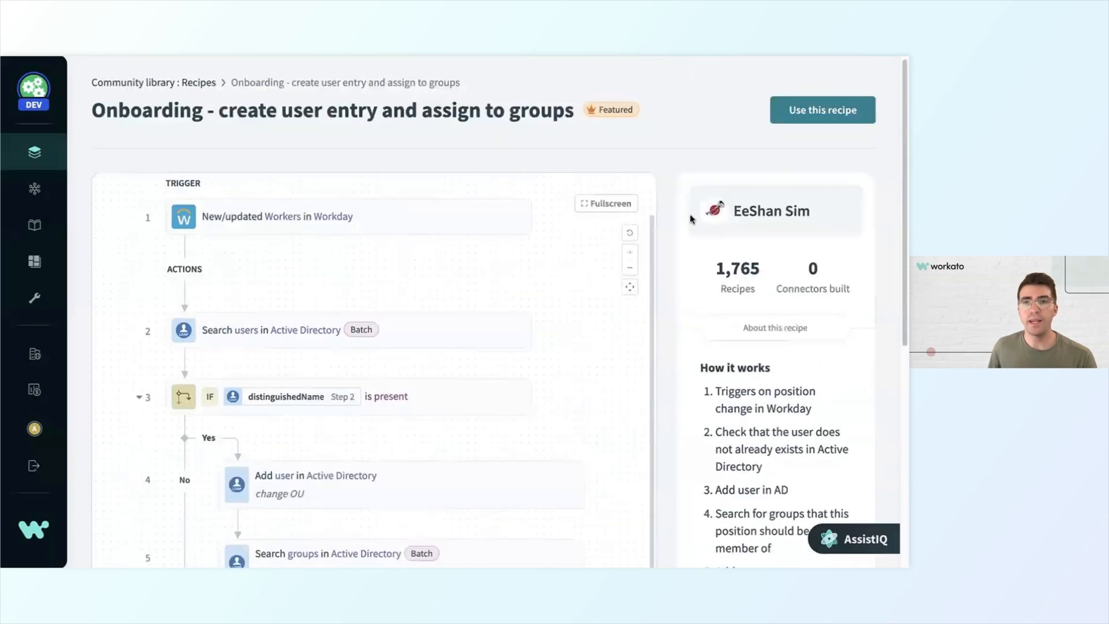